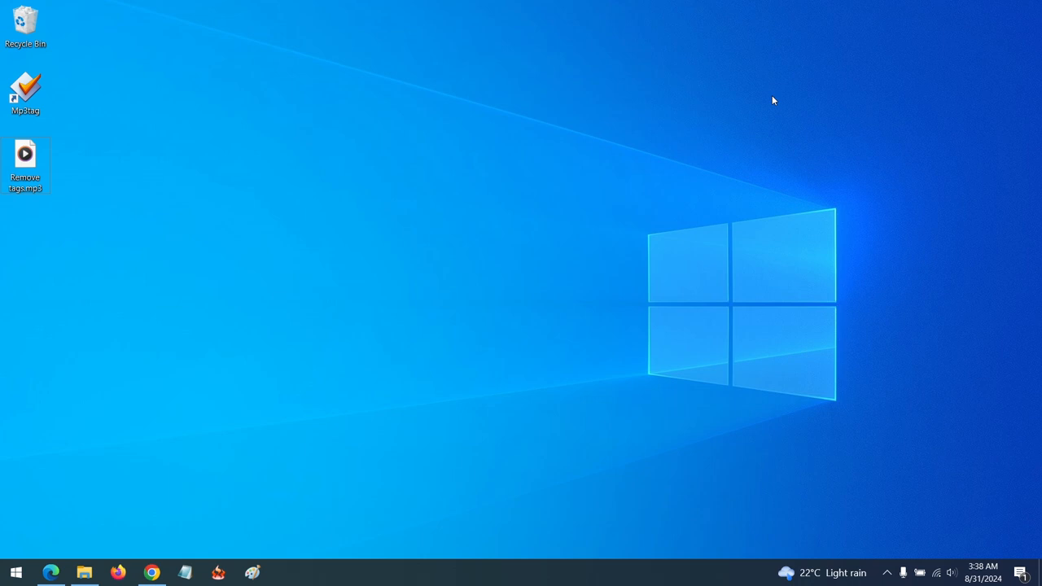
mouse_move(41, 90)
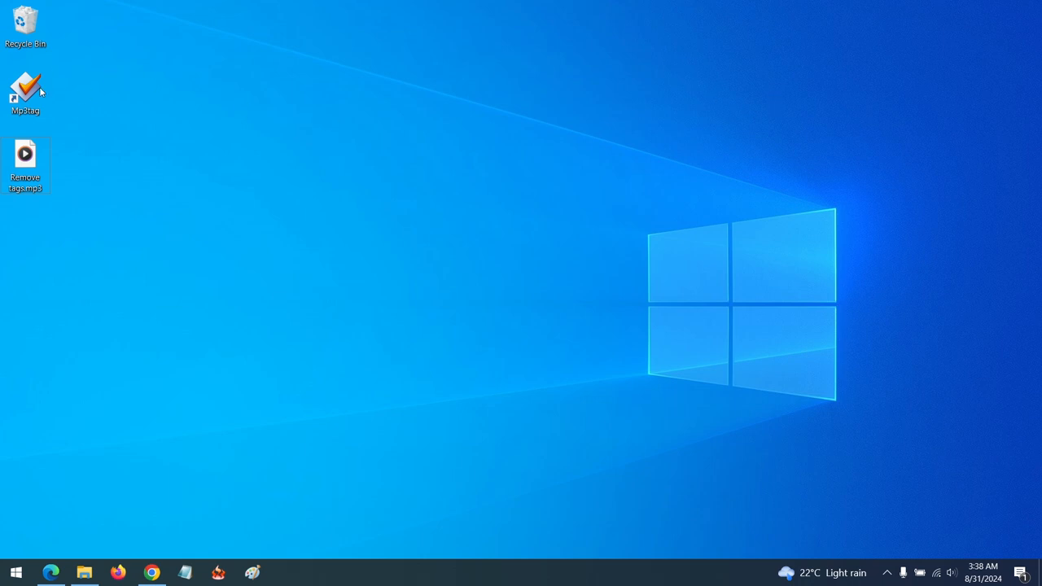
mouse_move(52, 495)
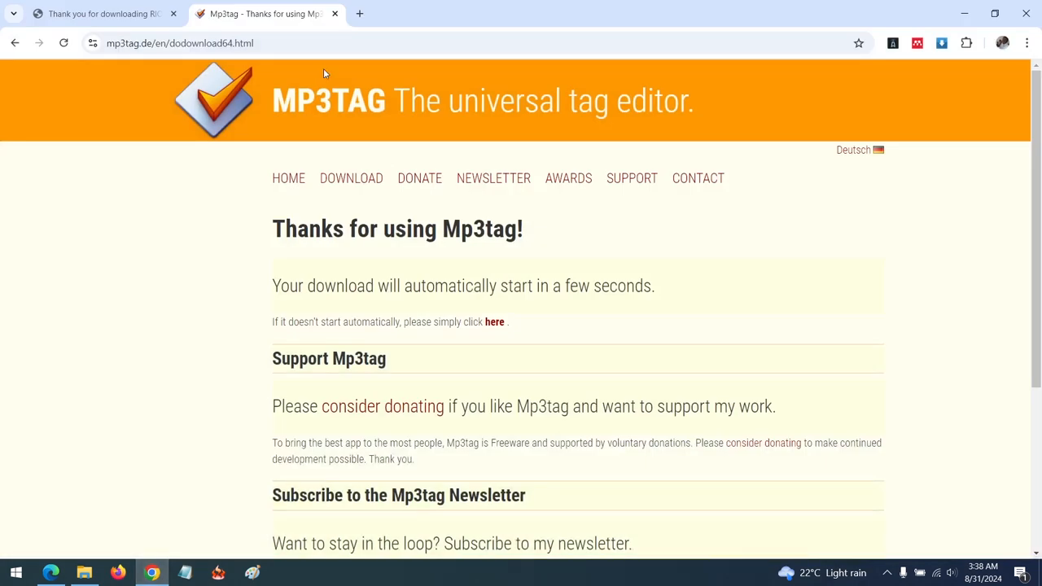
Search Google for 'mp3tag' and reach the Mp3tag v3.27a download page
left_click(352, 178)
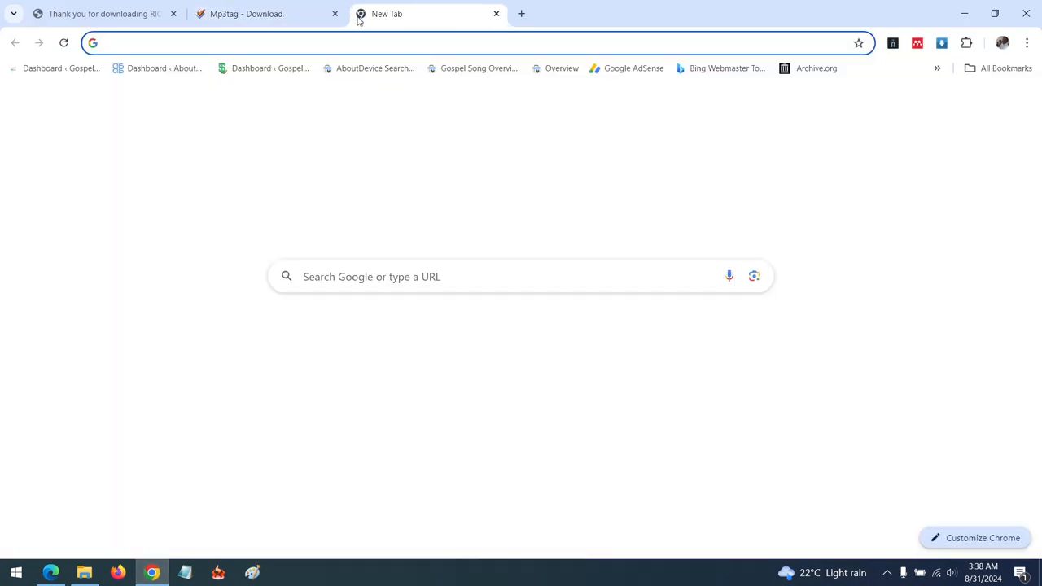
type("mp3tag")
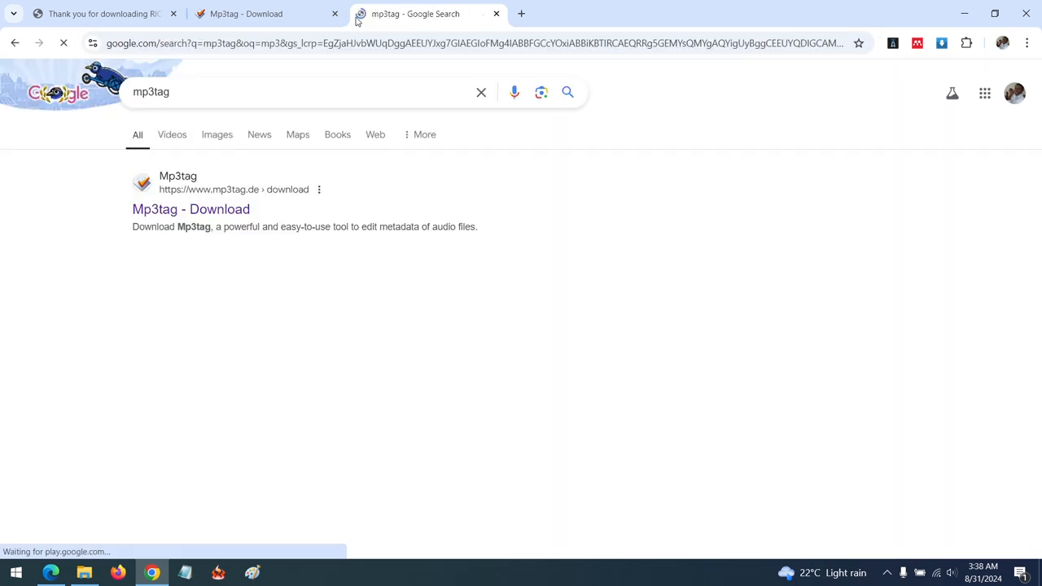
left_click(190, 209)
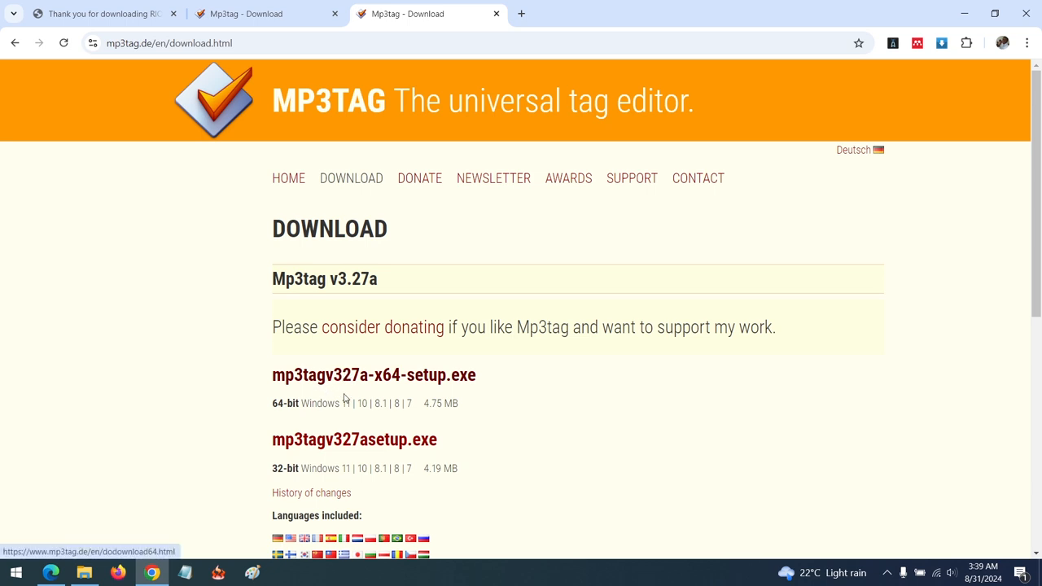
mouse_move(433, 388)
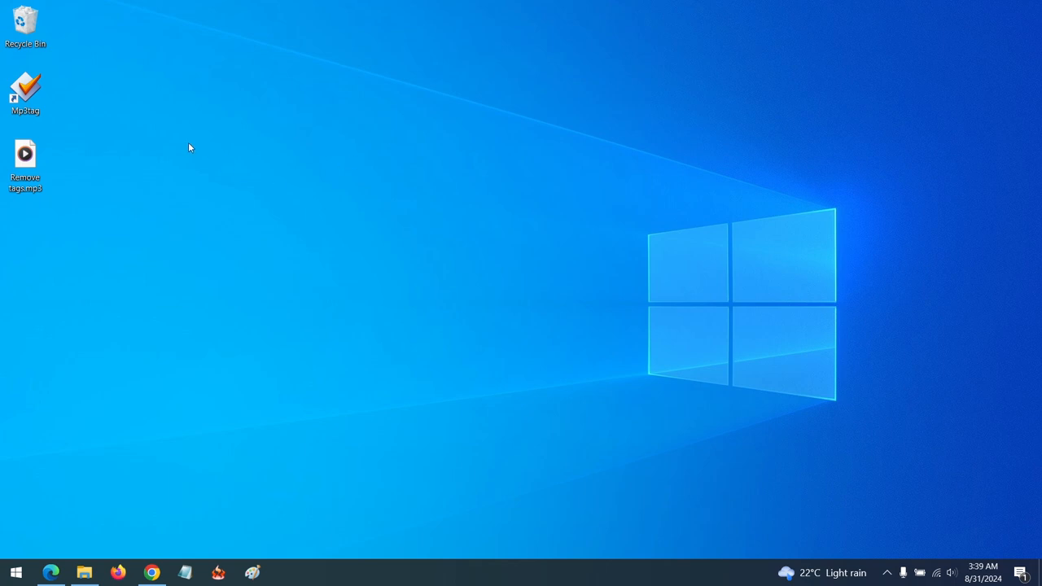
left_click(26, 91)
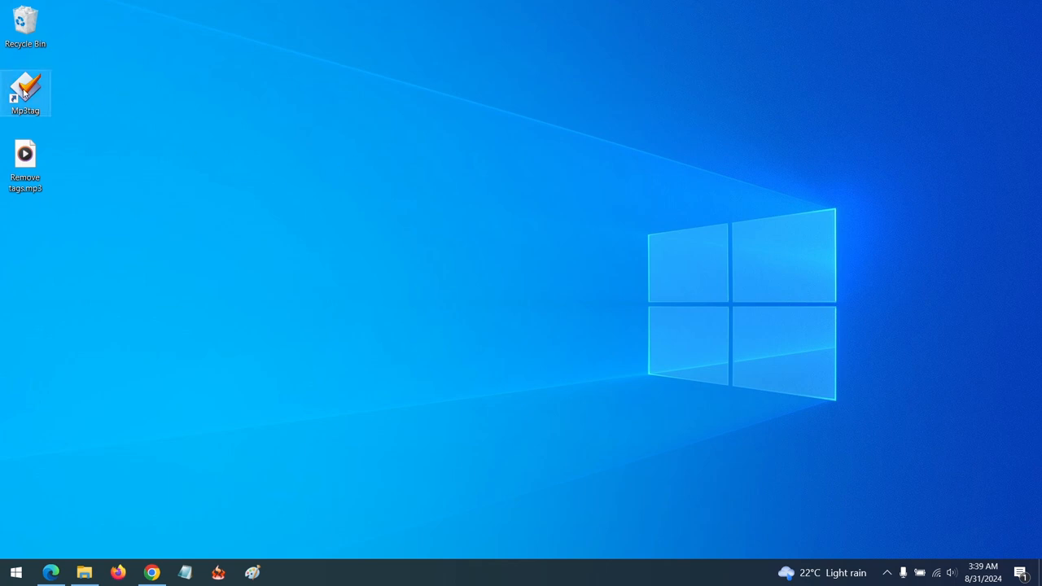
double_click(26, 91)
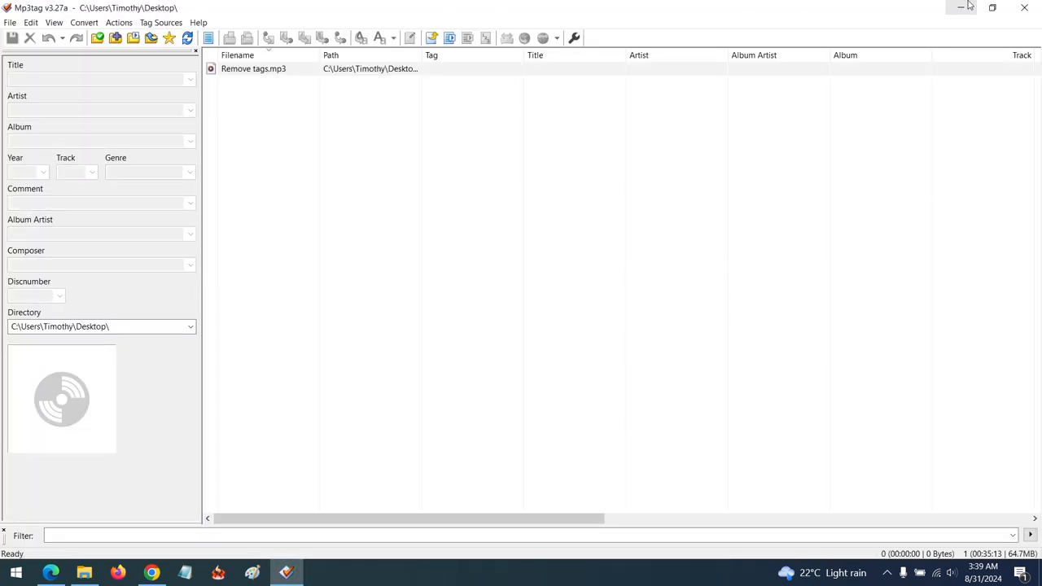
left_click(992, 6)
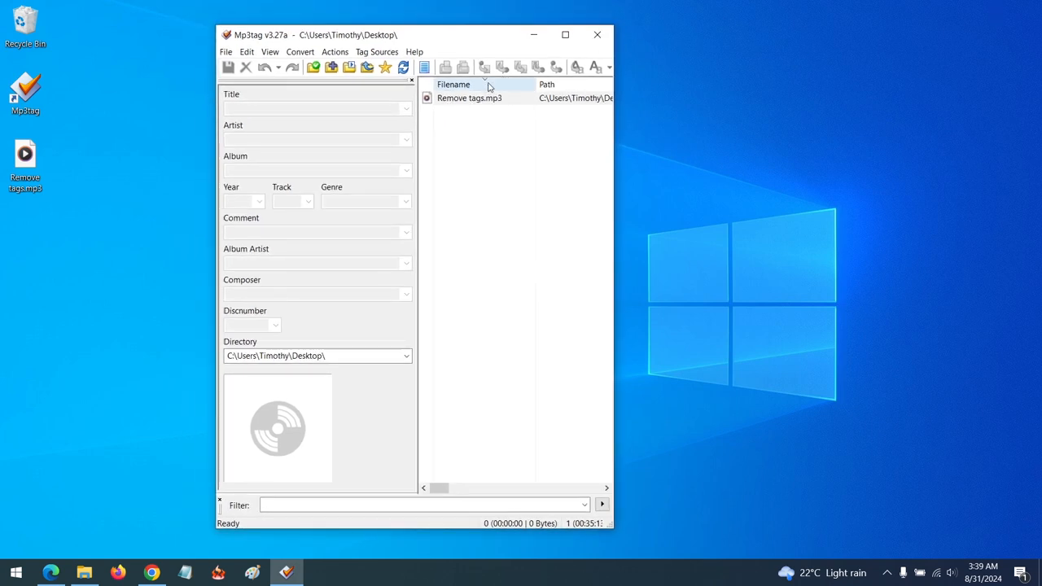
left_click(469, 97)
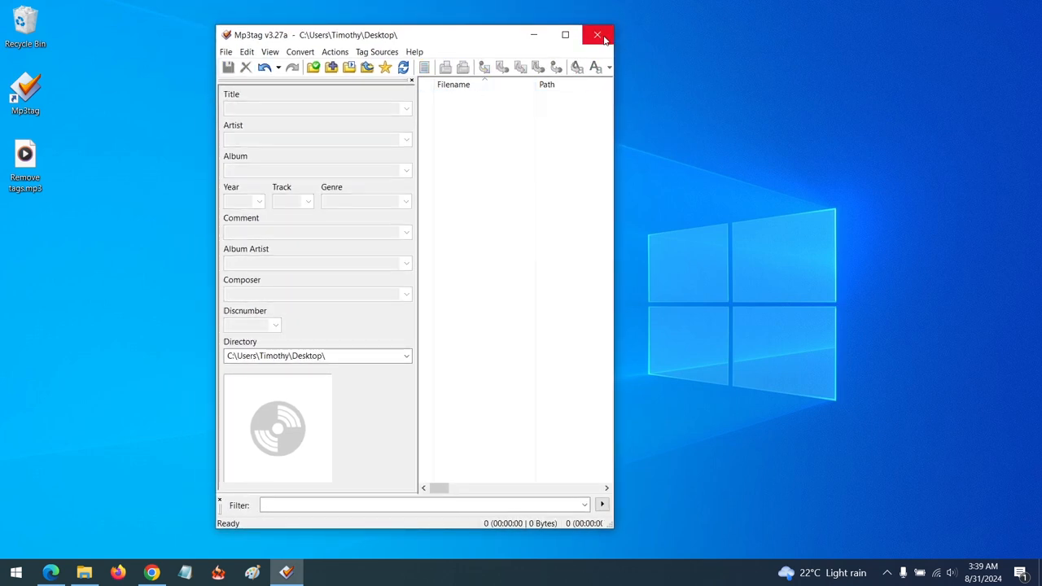
left_click(598, 36)
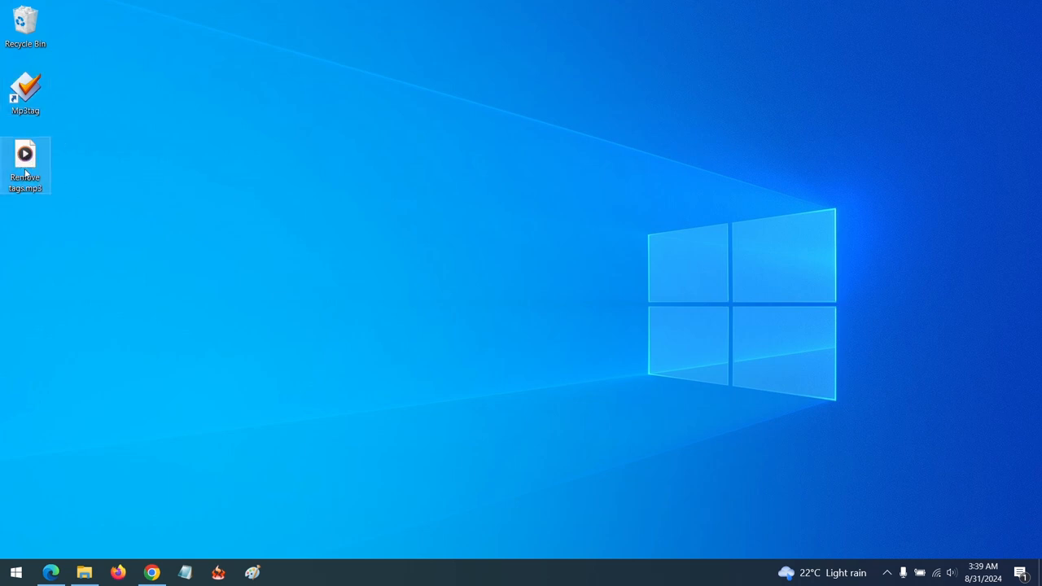
Open the Remove tags MP3 from the desktop context menu in Mp3tag
right_click(26, 163)
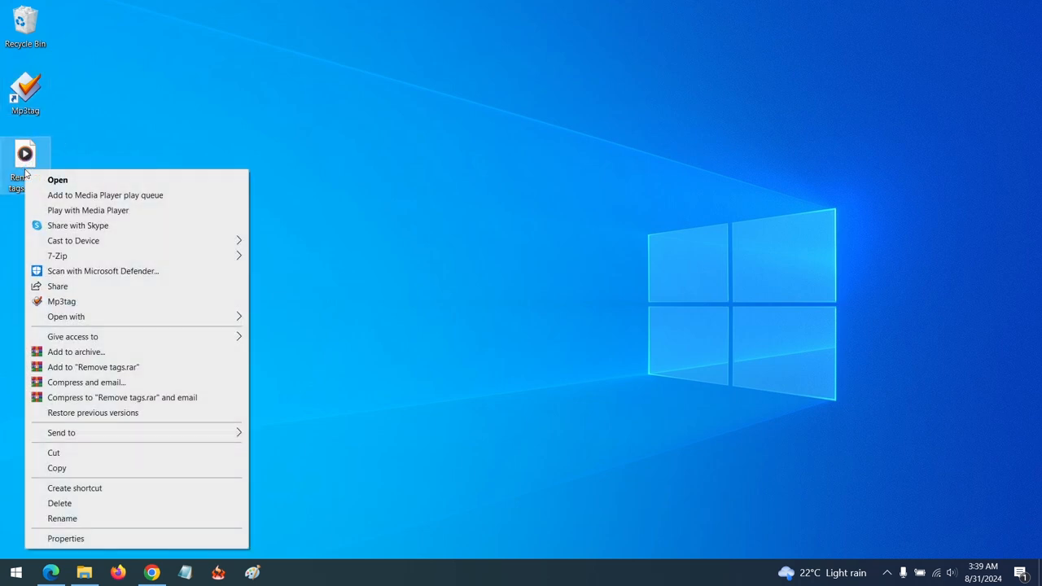
mouse_move(62, 302)
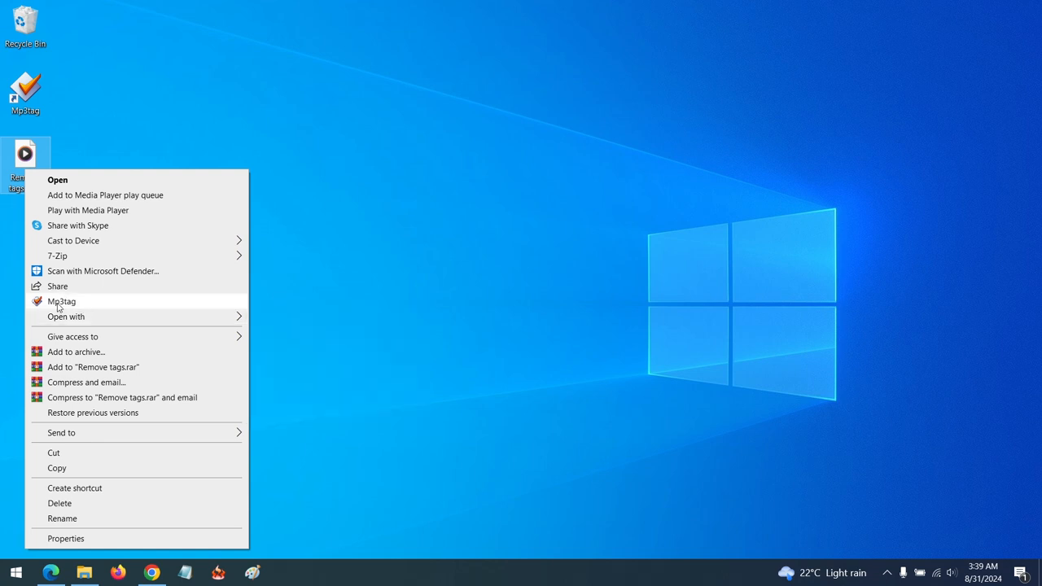
left_click(62, 302)
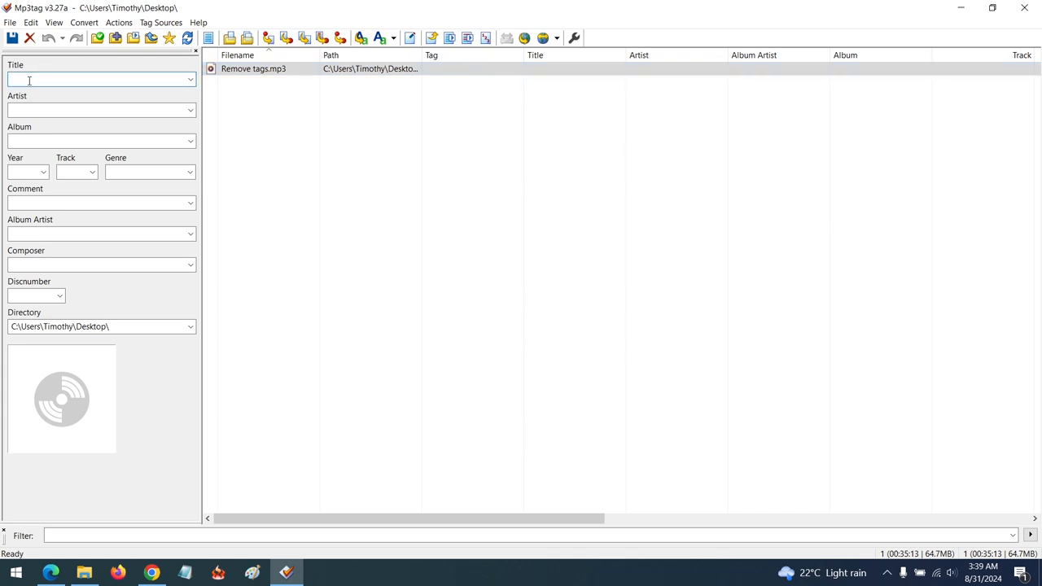
Fill Title, Artist, Album, Album Artist and Composer with 'Remove Tags' and Year 2024
type("Remove Tags")
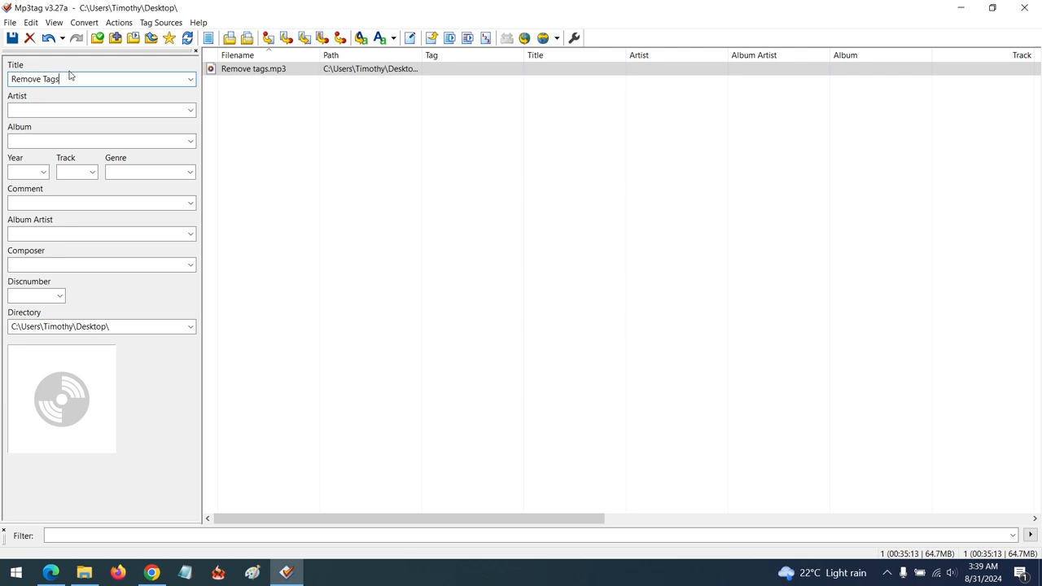
triple_click(65, 78)
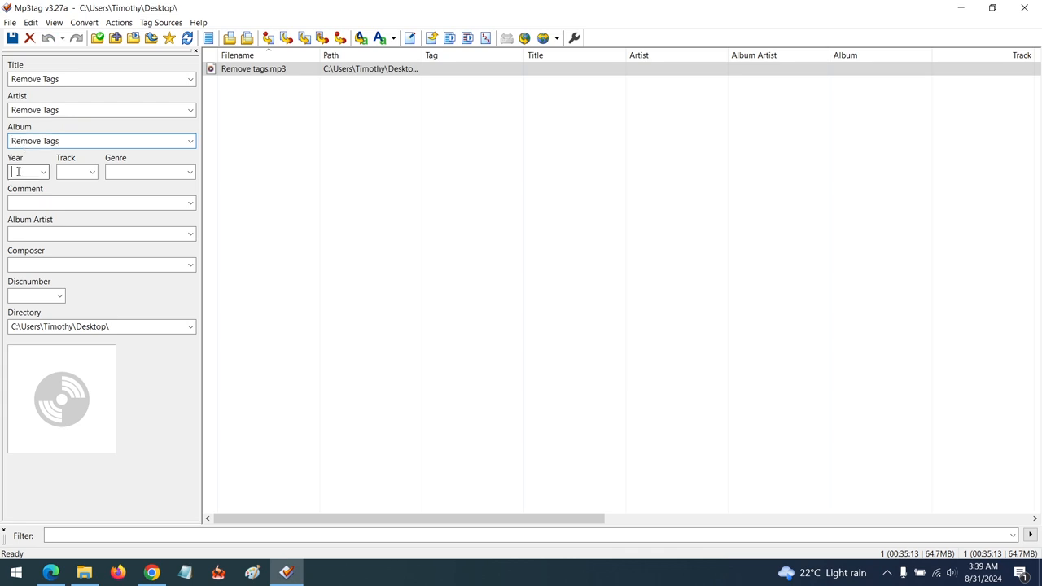
type("2024")
left_click(101, 263)
type("Remove Tags")
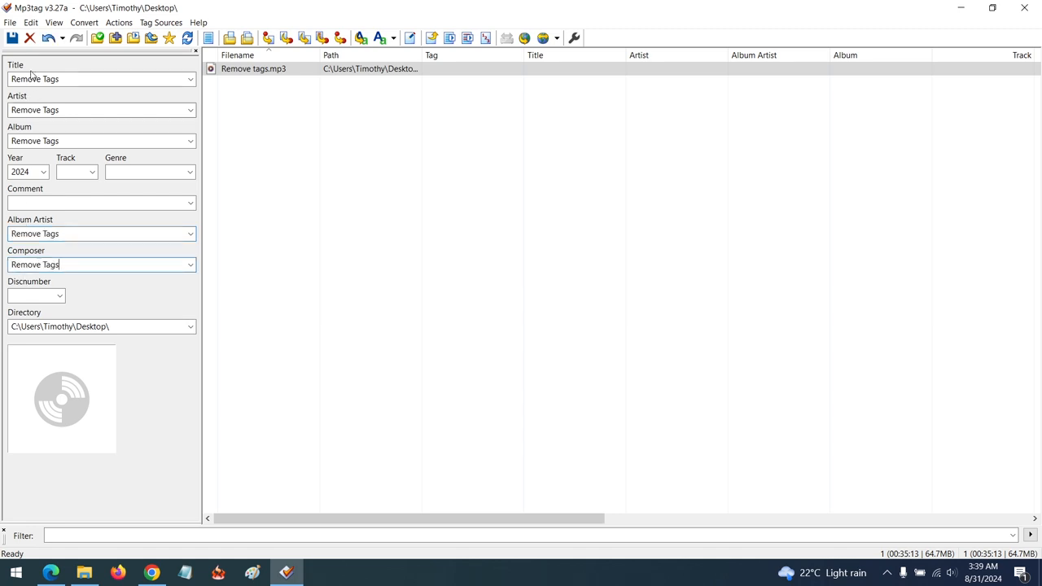
left_click(13, 37)
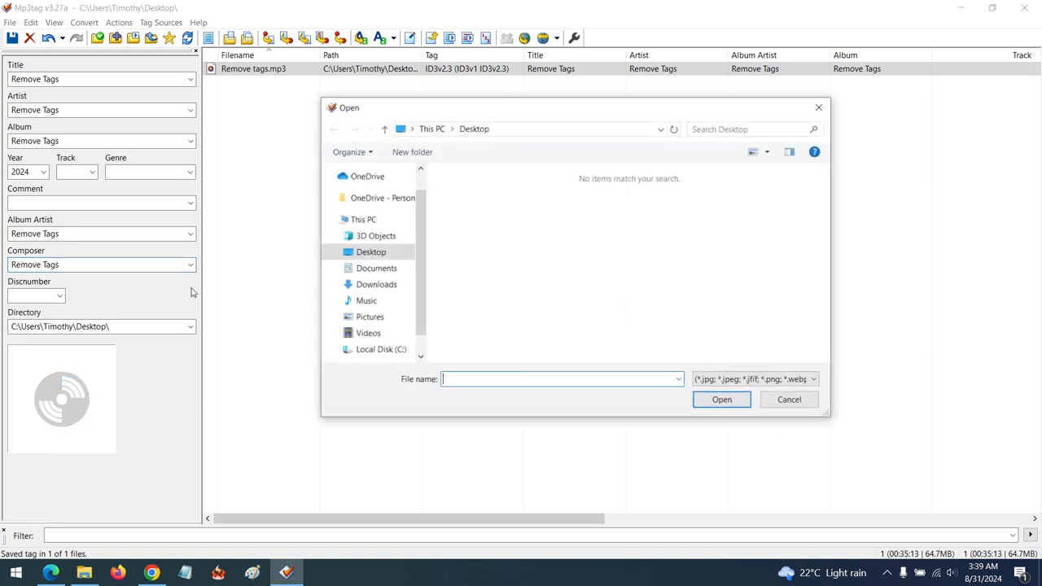
Embed the chosen front cover image, save the tags and close Mp3tag
scroll("down", 3)
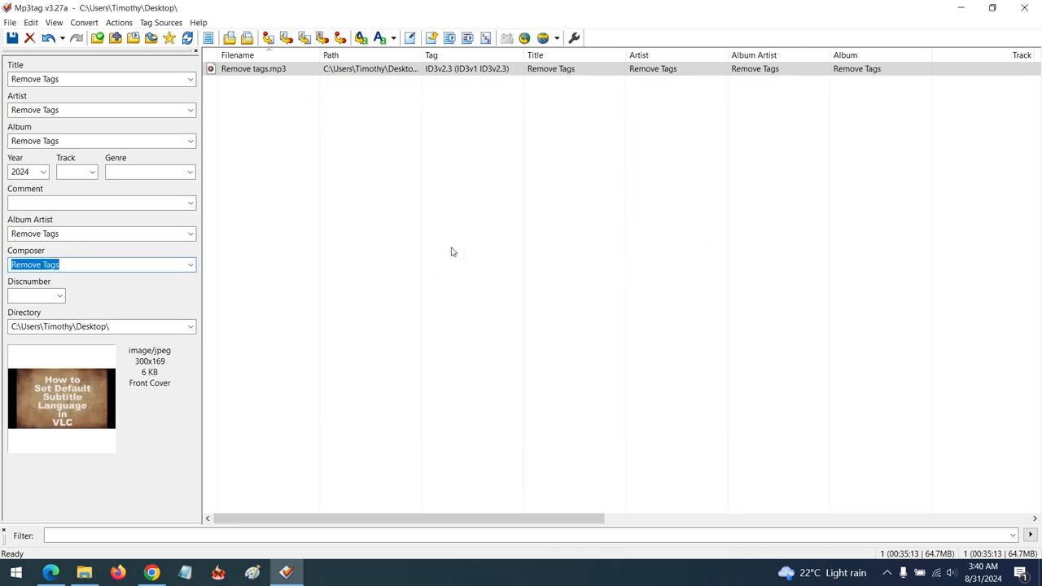
left_click(13, 37)
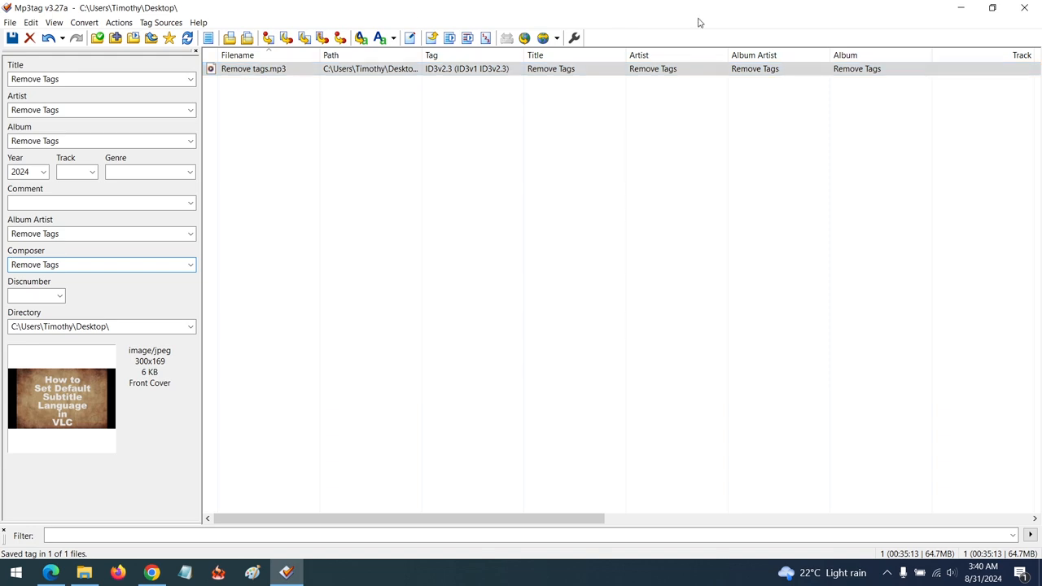
left_click(1025, 6)
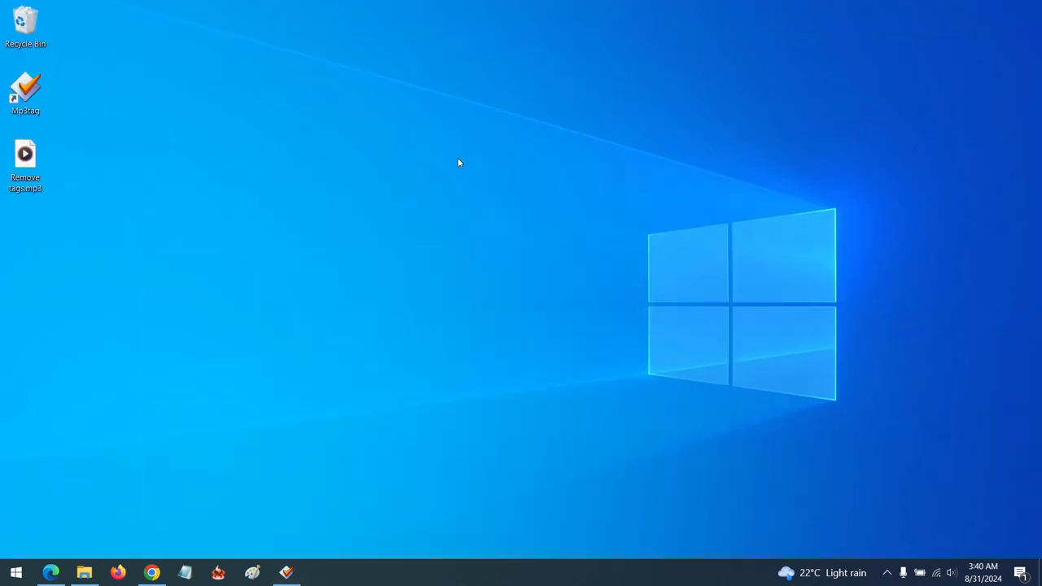
mouse_move(182, 336)
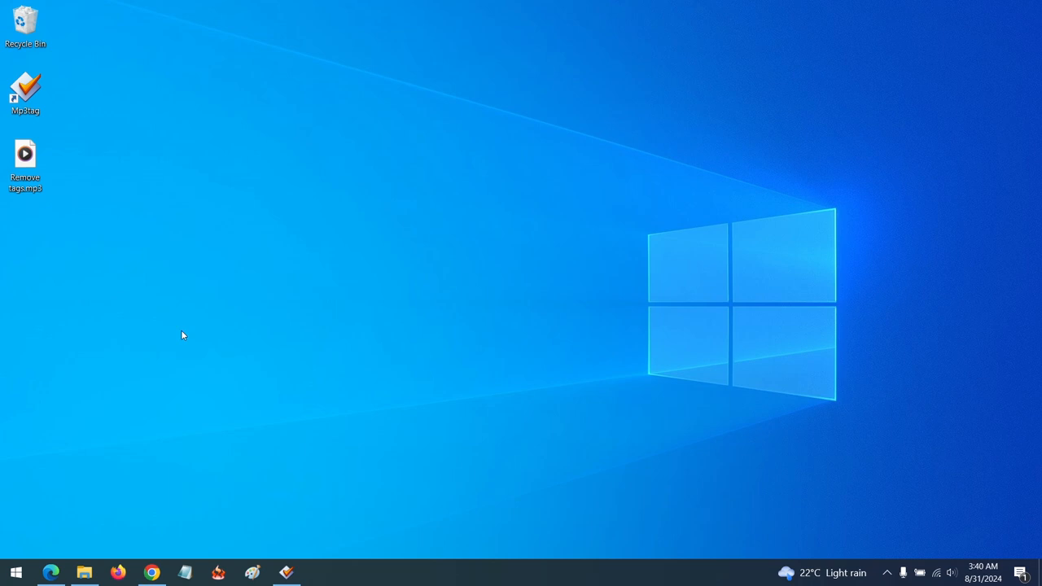